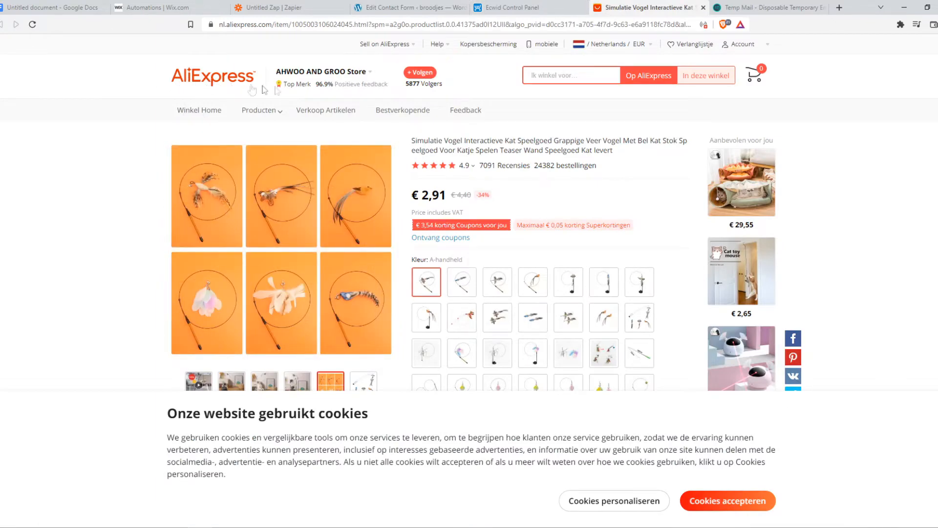
Browse the cat toy, orange toy grid and bird wand photos, then return to Ecwid's product form.
{"action": "left_click", "coordinate": [264, 382]}
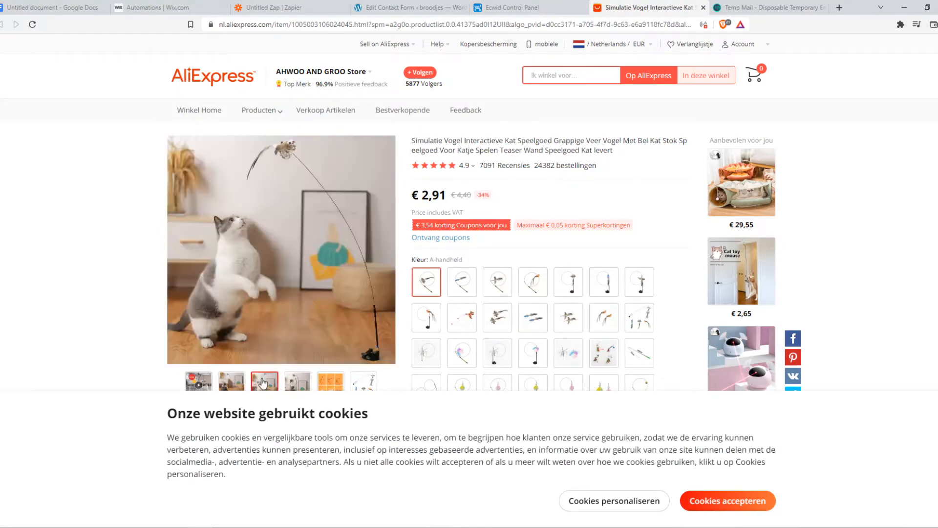
{"action": "left_click", "coordinate": [330, 381]}
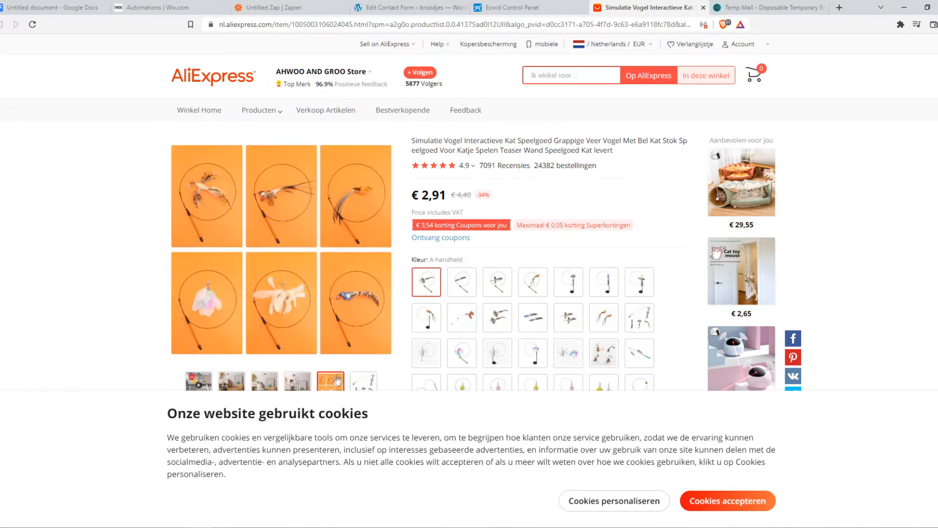
{"action": "left_click", "coordinate": [363, 382]}
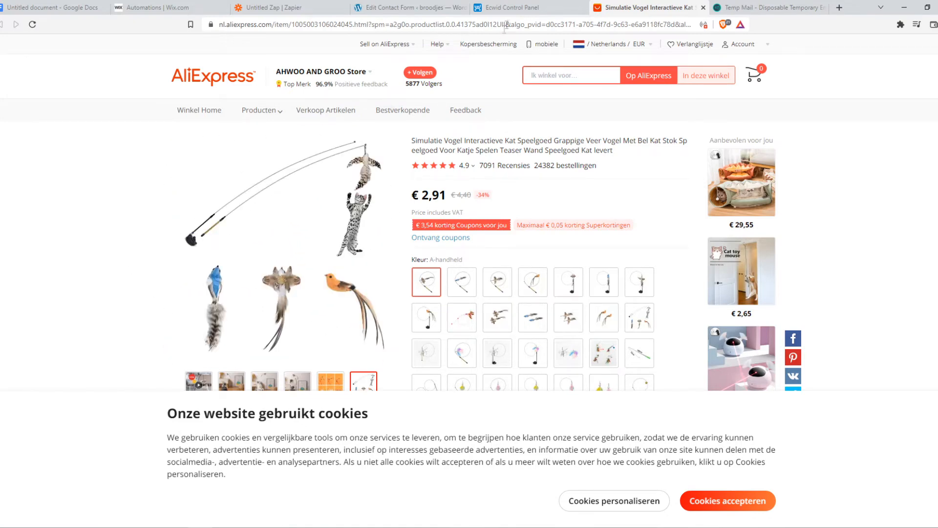
{"action": "left_click", "coordinate": [527, 7]}
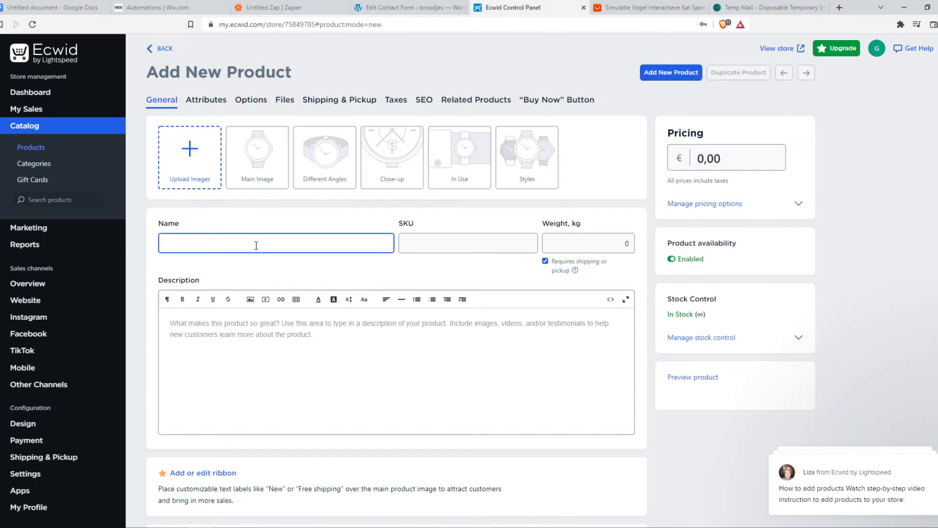
Name the product 'Cat Toy', add a description, and upload the three AliExpress images.
{"action": "type", "text": "Cat Toy"}
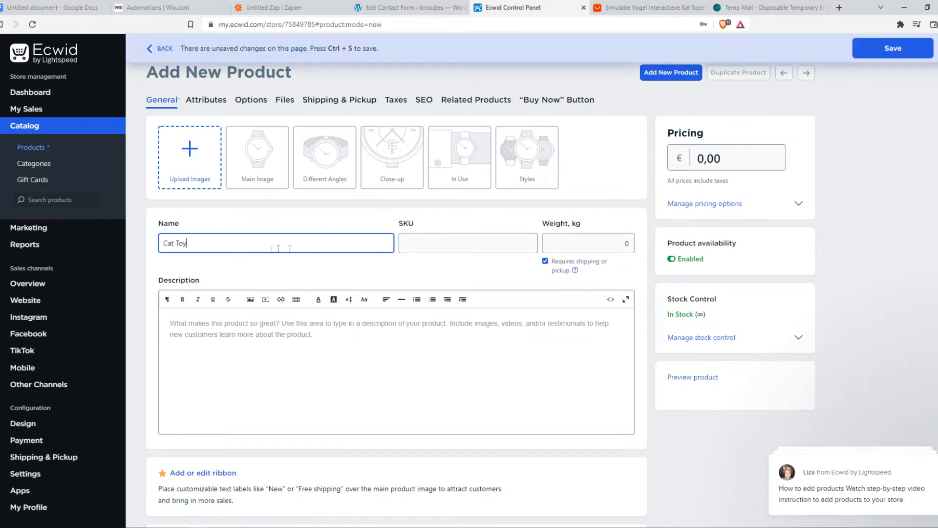
{"action": "left_click", "coordinate": [643, 7]}
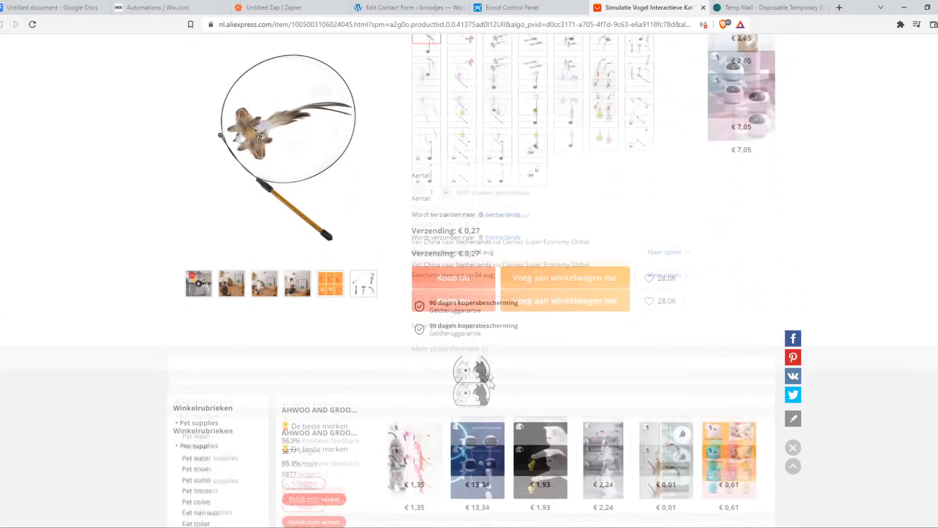
{"action": "left_click", "coordinate": [515, 8]}
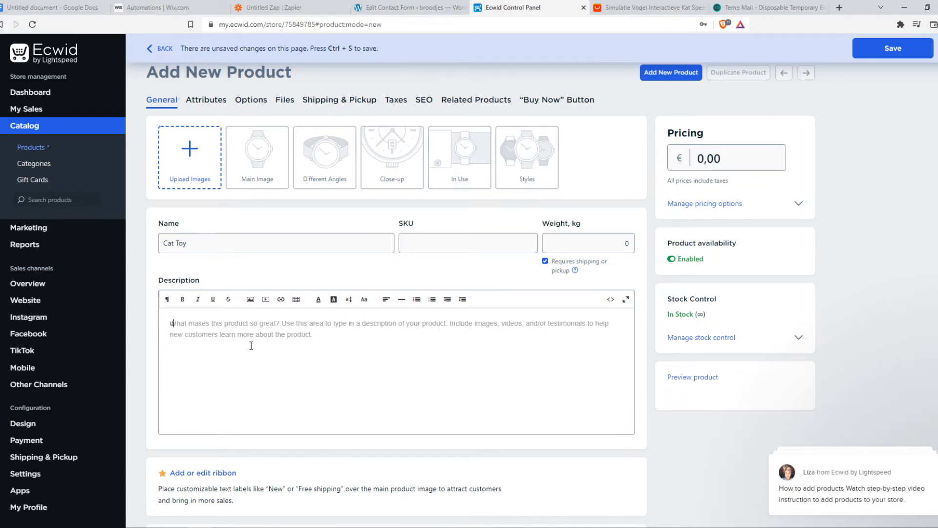
{"action": "type", "text": "description"}
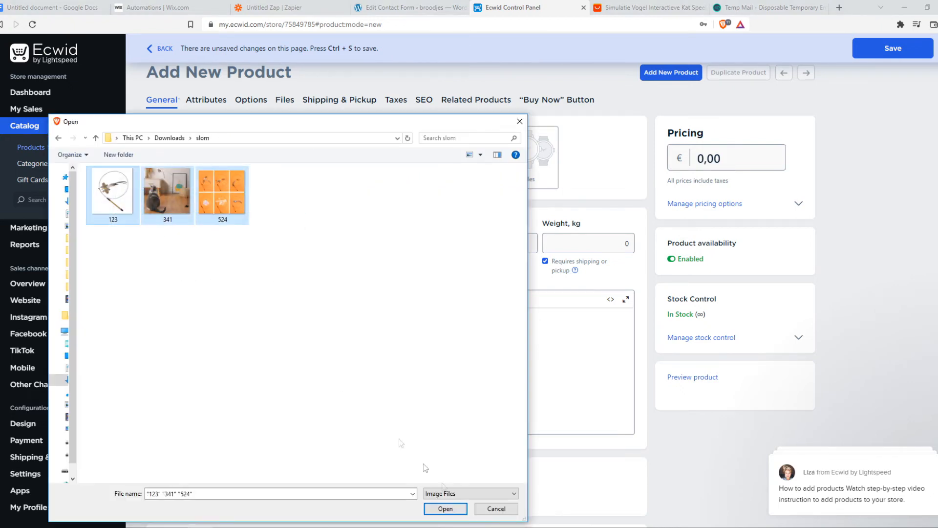
{"action": "left_click", "coordinate": [445, 508]}
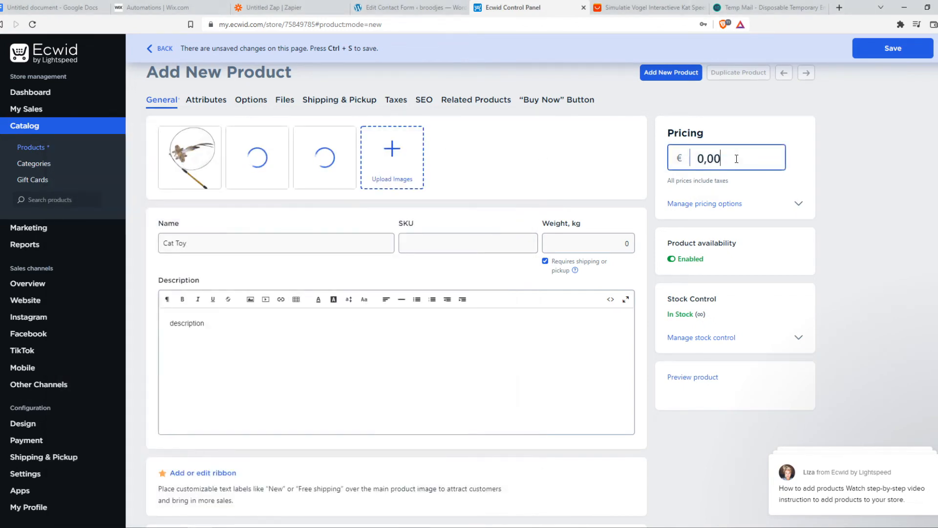
Enter 1500 as the price to get €15,00, then scroll to check the images.
{"action": "type", "text": "1500"}
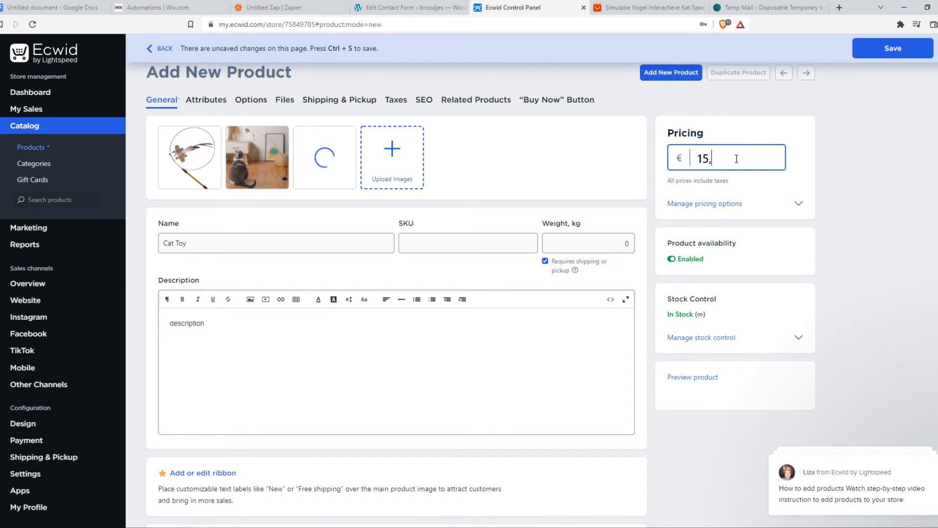
{"action": "scroll", "scroll_direction": "down", "scroll_amount": 3}
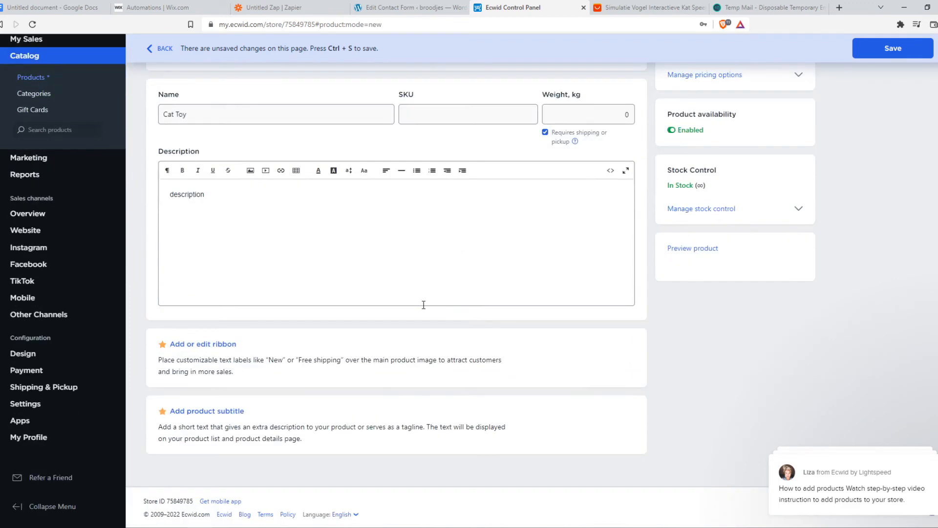
{"action": "scroll", "scroll_direction": "up", "scroll_amount": 3}
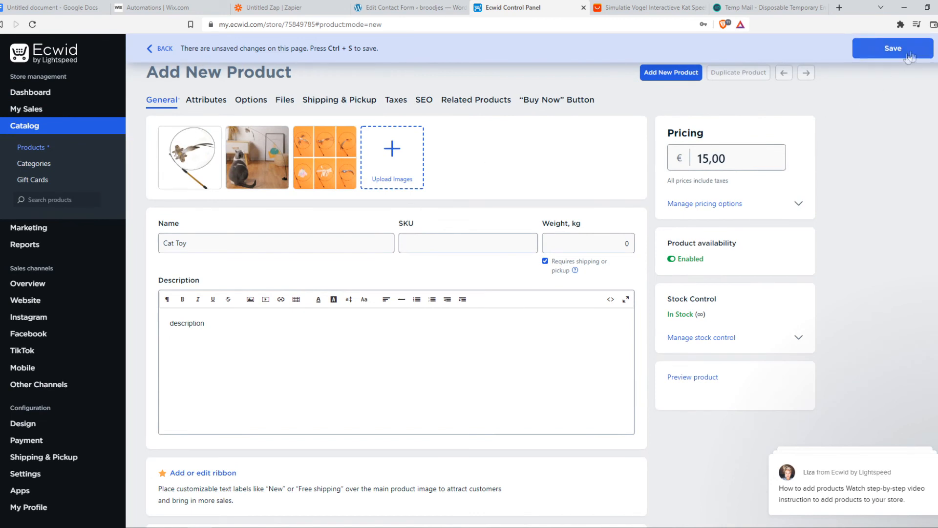